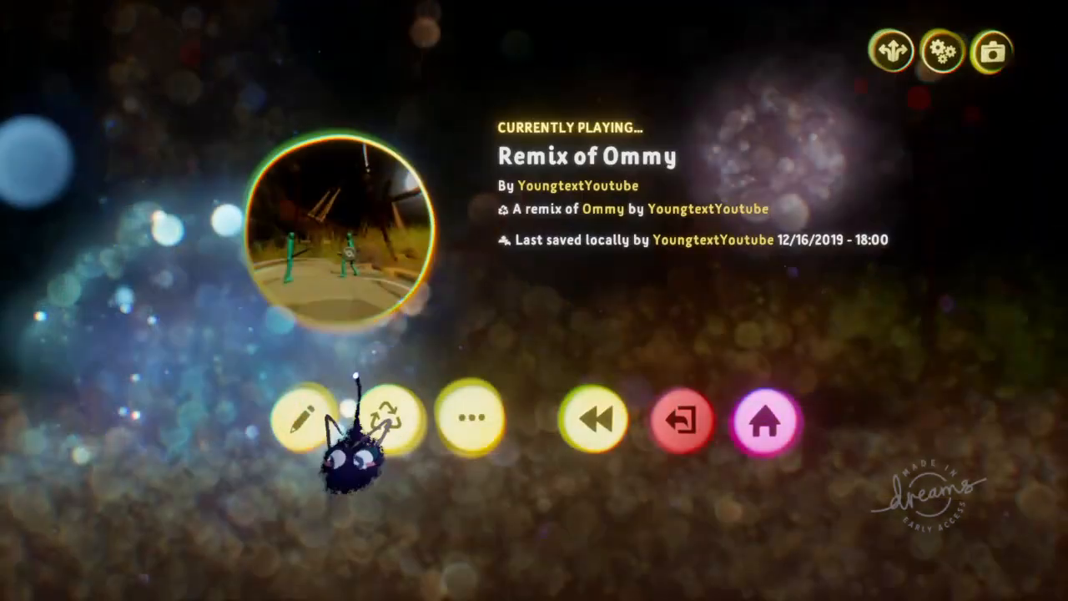
# - Switch Remix of Ommy into edit mode from the pause menu
pyautogui.click(300, 421)
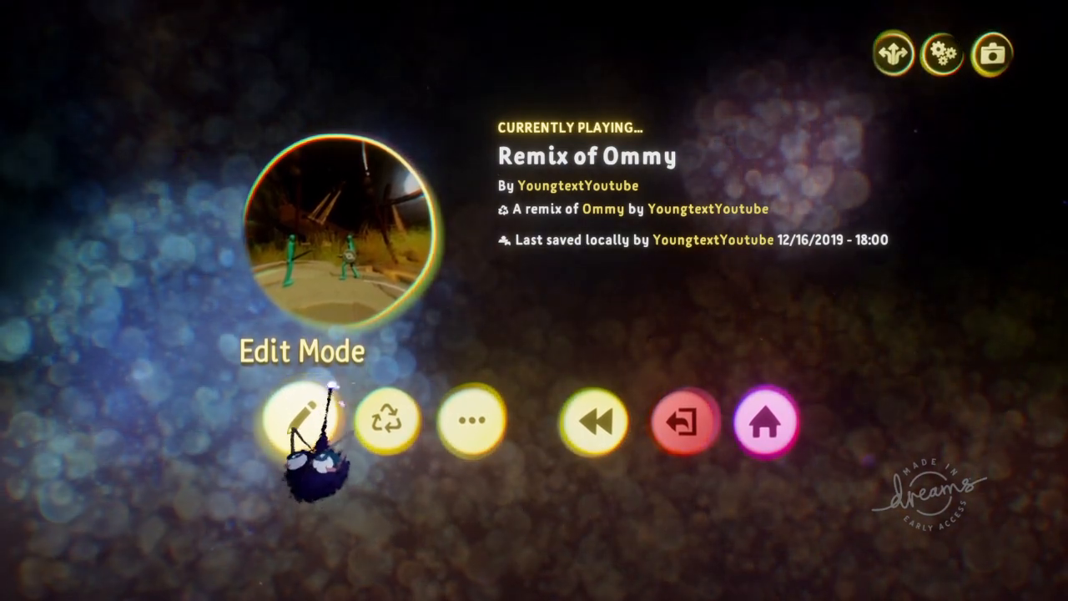
pyautogui.click(304, 418)
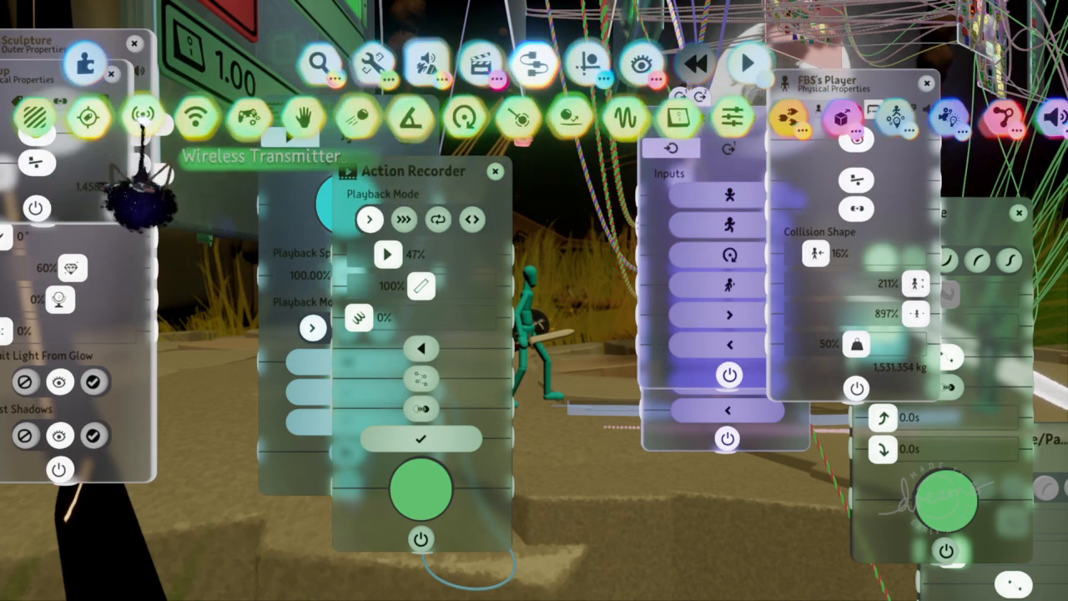
pyautogui.moveTo(304, 117)
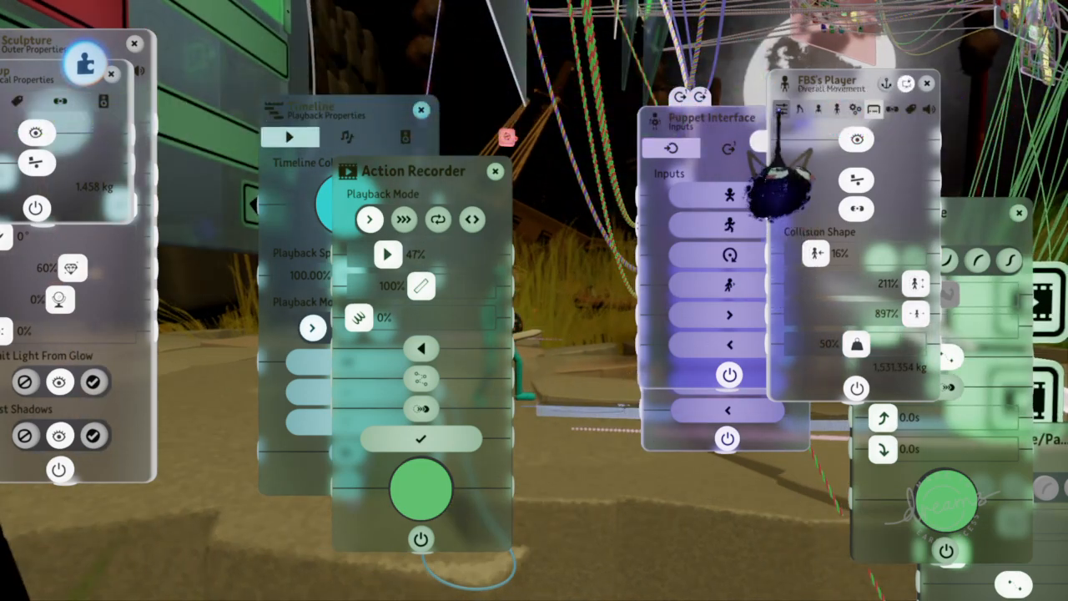
# - Show the player puppet's Overall Movement page, then bring up the edit-mode pause menu
pyautogui.click(781, 110)
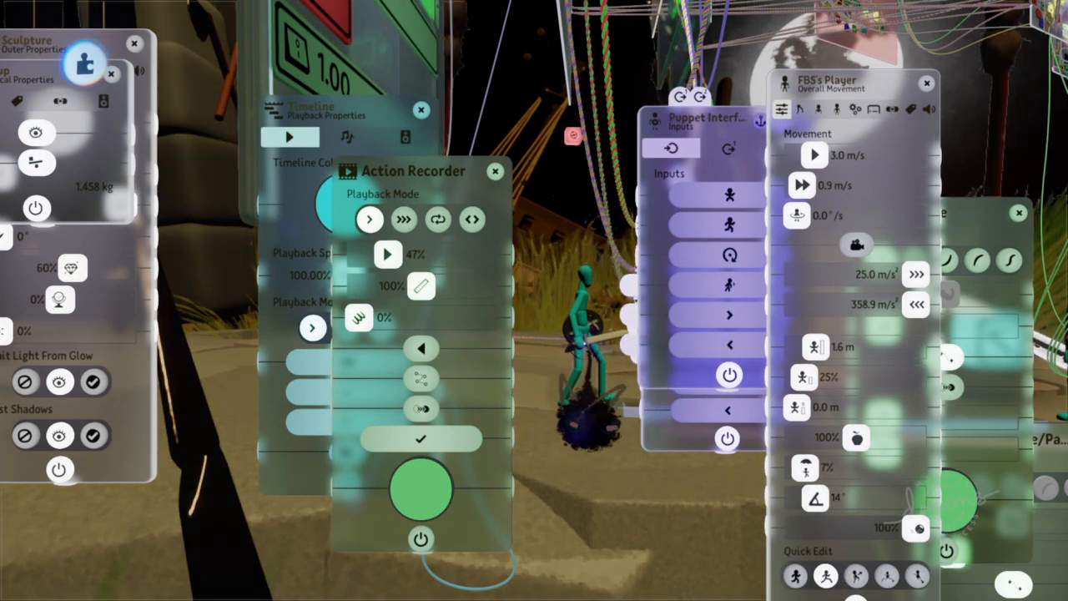
pyautogui.click(875, 110)
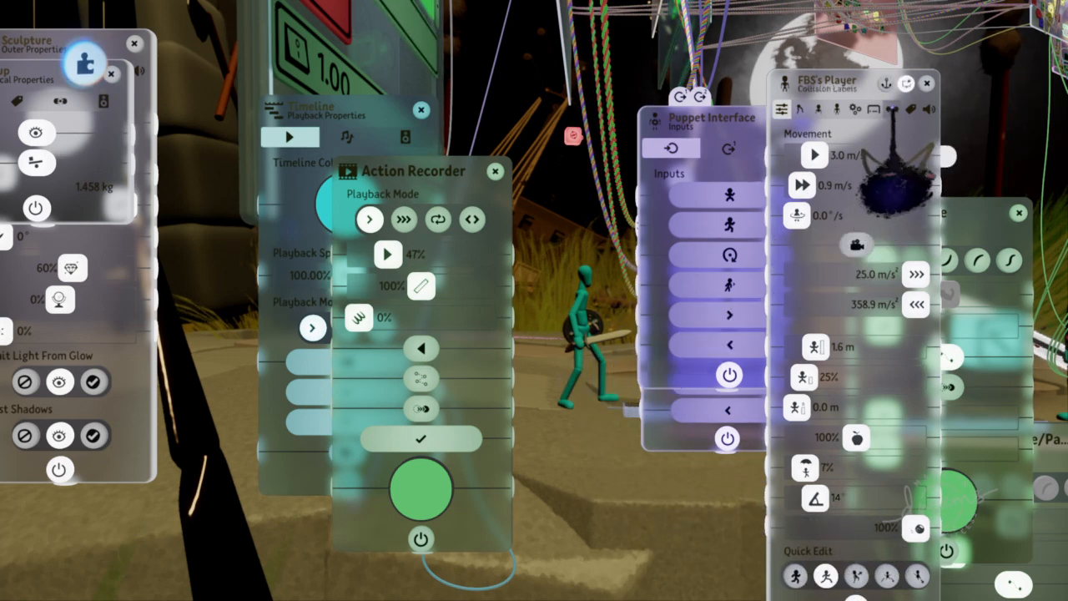
pyautogui.click(874, 110)
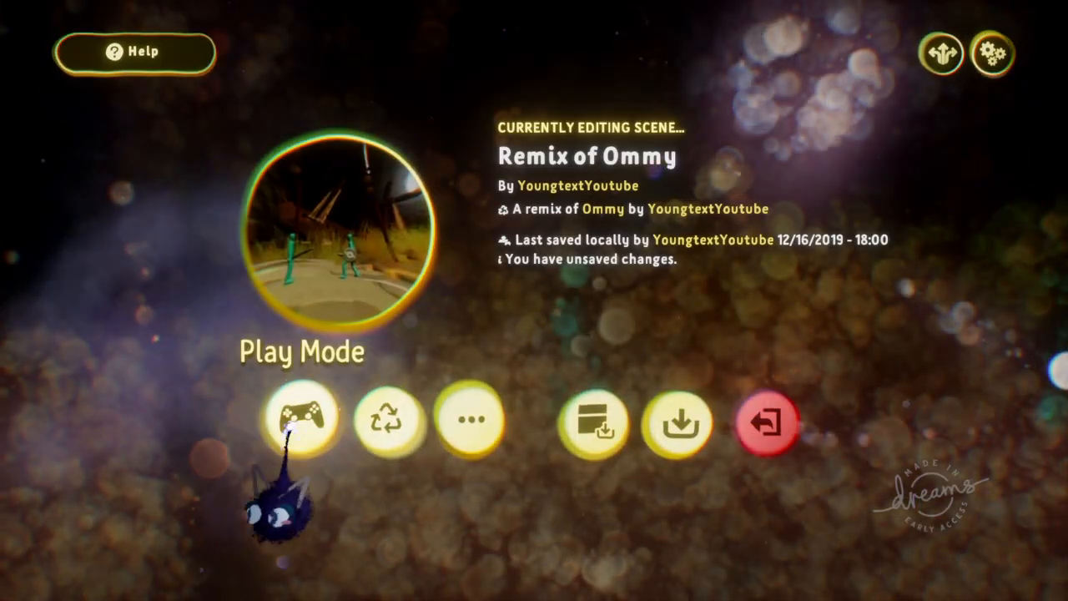
# - Close the pause menu and resume editing with the sensor and collision label pages shown
pyautogui.click(301, 420)
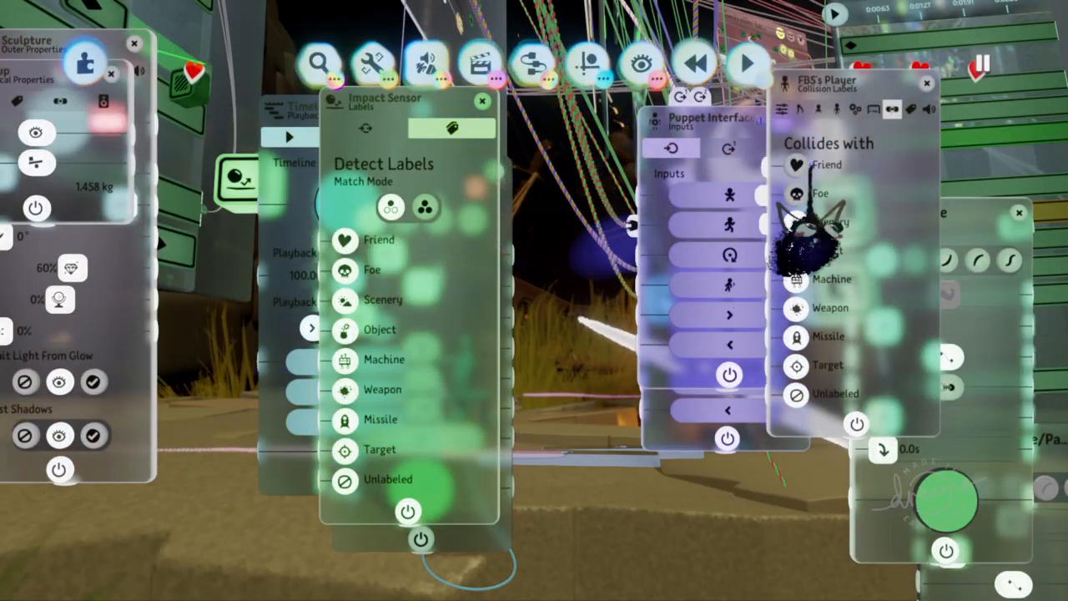
# - Tab the player puppet's tweak menu to Puppet Behaviour, then to Lower Body Pose
pyautogui.click(874, 108)
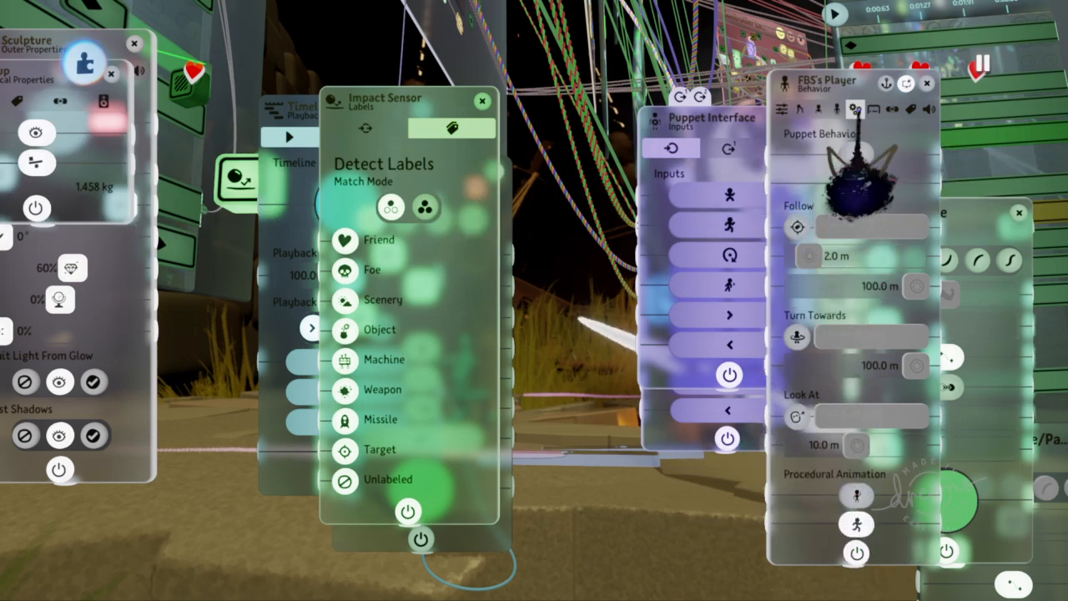
pyautogui.click(854, 109)
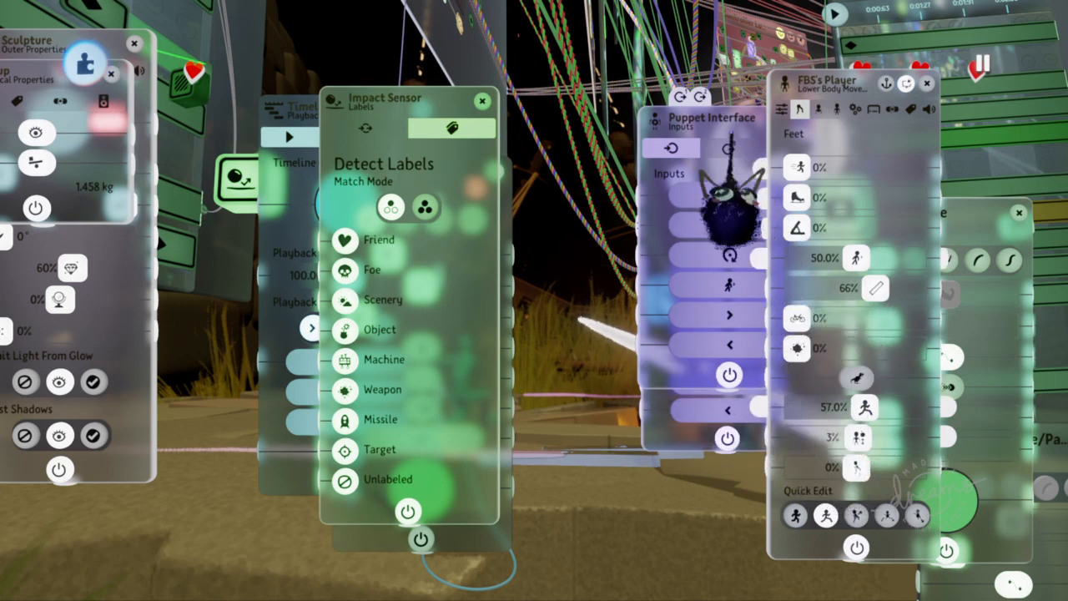
# - Return the player's tweak menu to Collision Labels and close the Impact Sensor menu
pyautogui.click(797, 108)
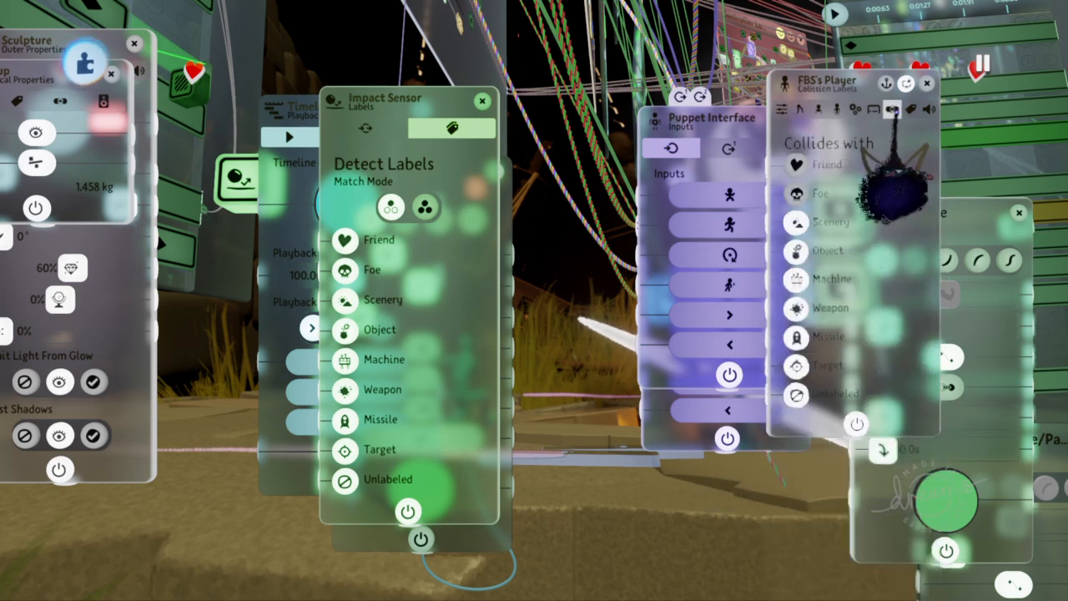
pyautogui.click(891, 109)
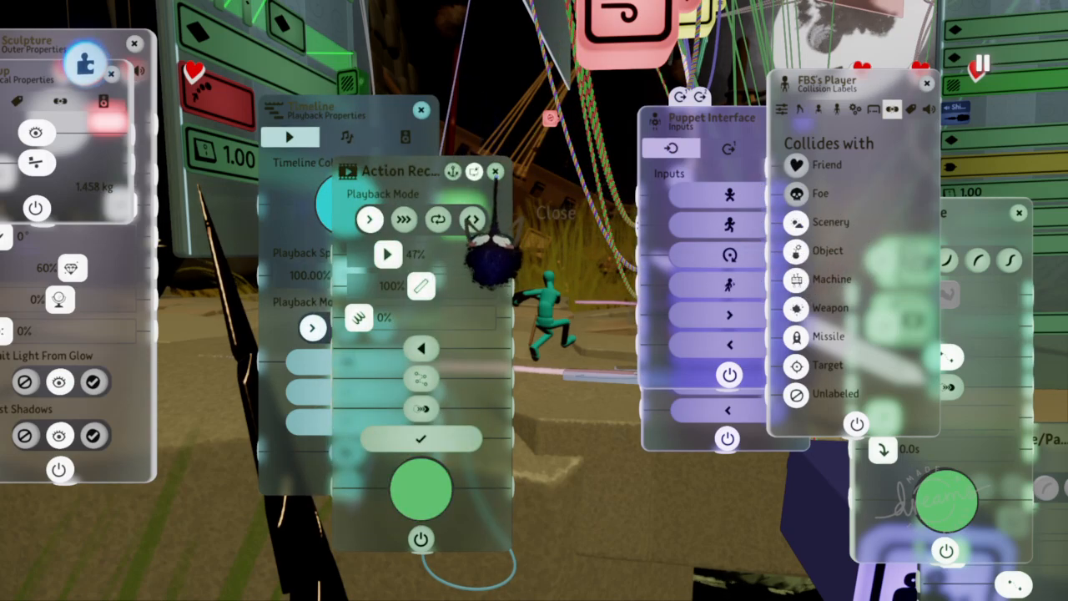
# - Toggle a Collides With label option on the player's Collision Labels page
pyautogui.click(496, 170)
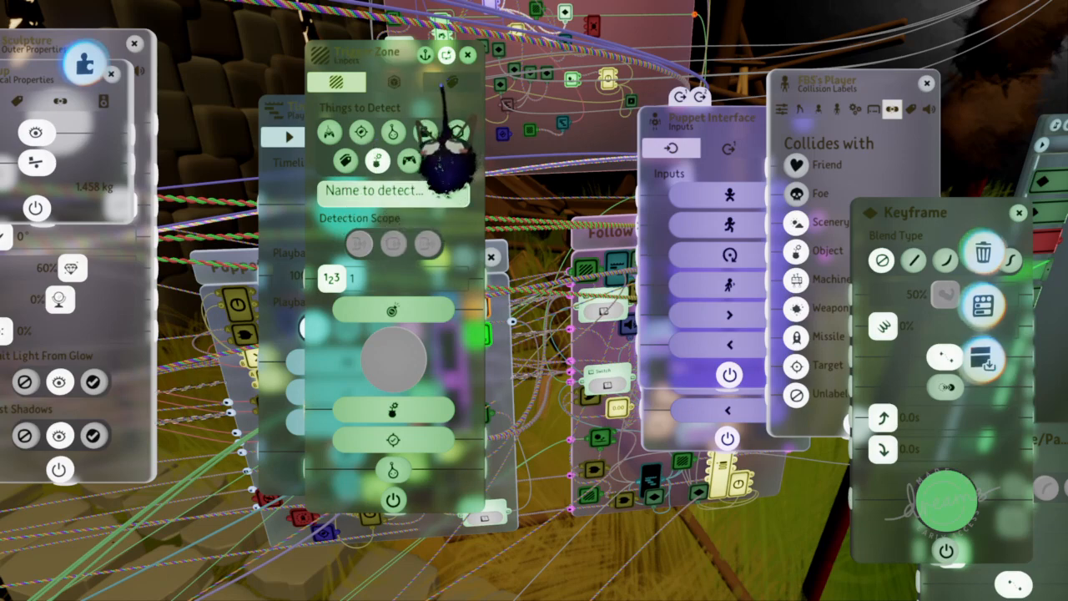
pyautogui.click(450, 80)
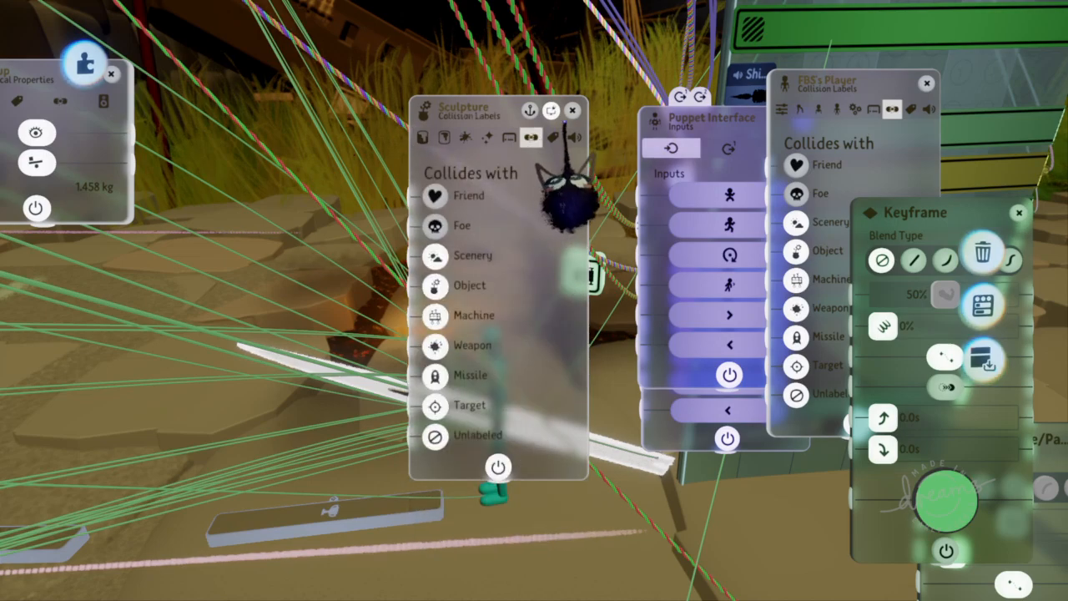
# - Switch the Sculpture tweak menu to its Physics page showing weight and imp interaction
pyautogui.click(573, 110)
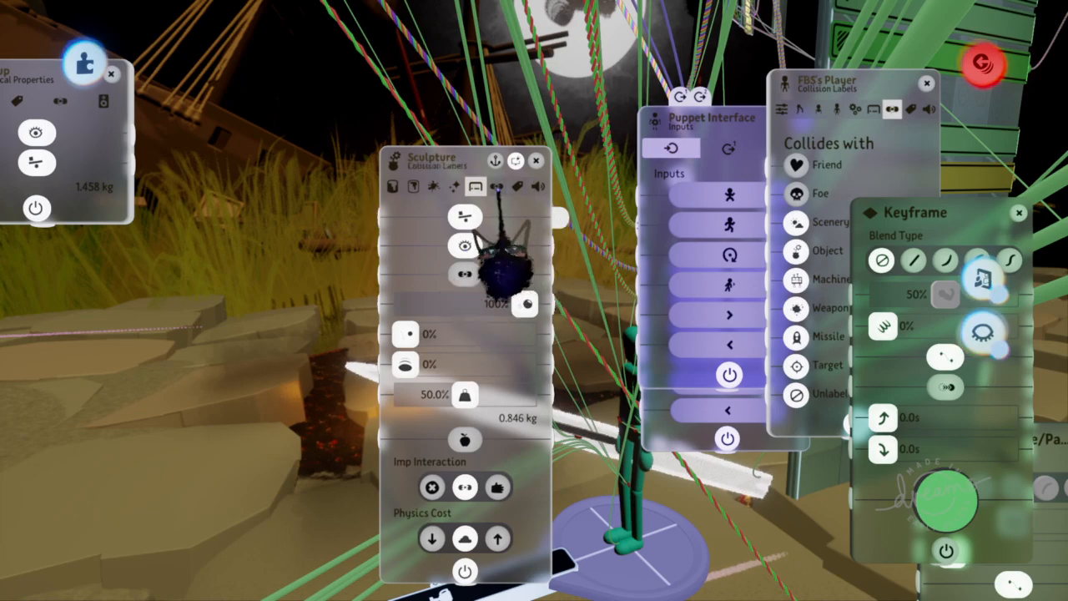
# - Close the sculpture's physics settings, leaving the puppet and logic panels open
pyautogui.click(496, 187)
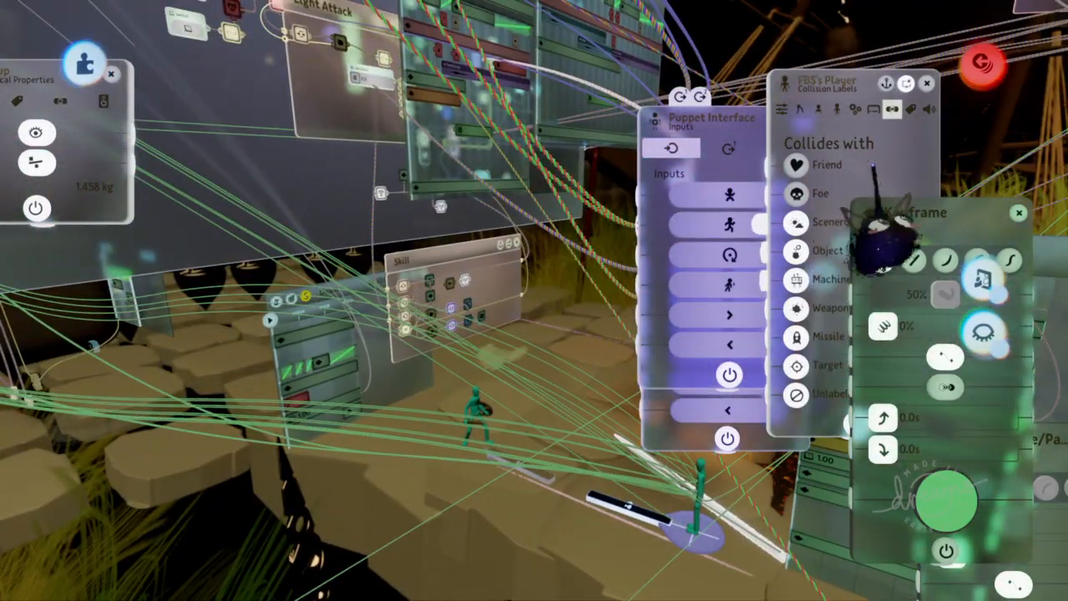
# - Exit create mode to the Remix of Remix of Fox character overview page
pyautogui.click(873, 109)
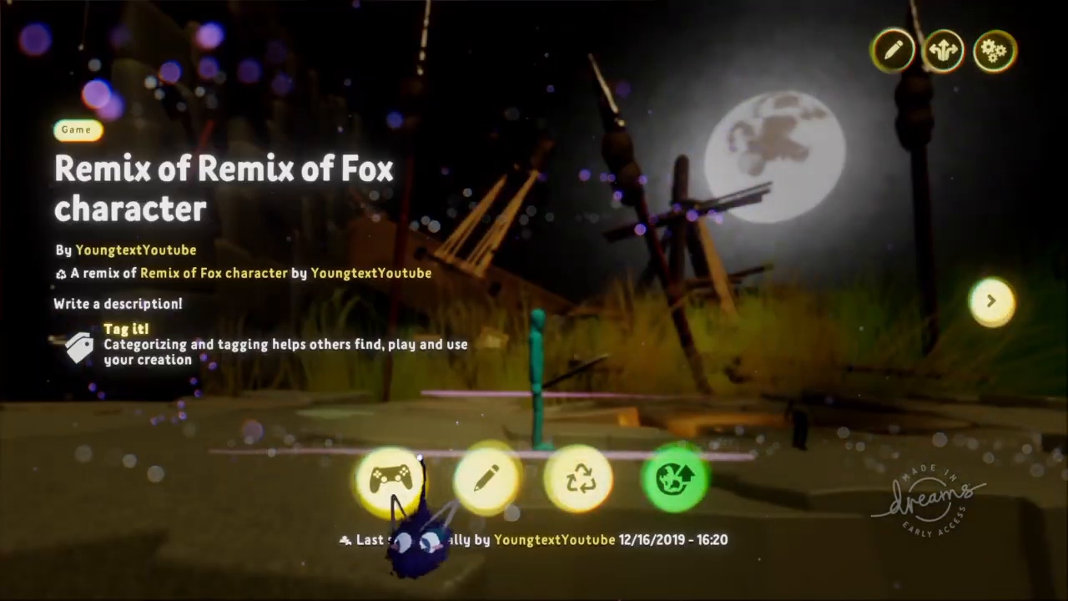
# - Navigate from the creation page to the Dreamiverse My Creations list
pyautogui.click(397, 477)
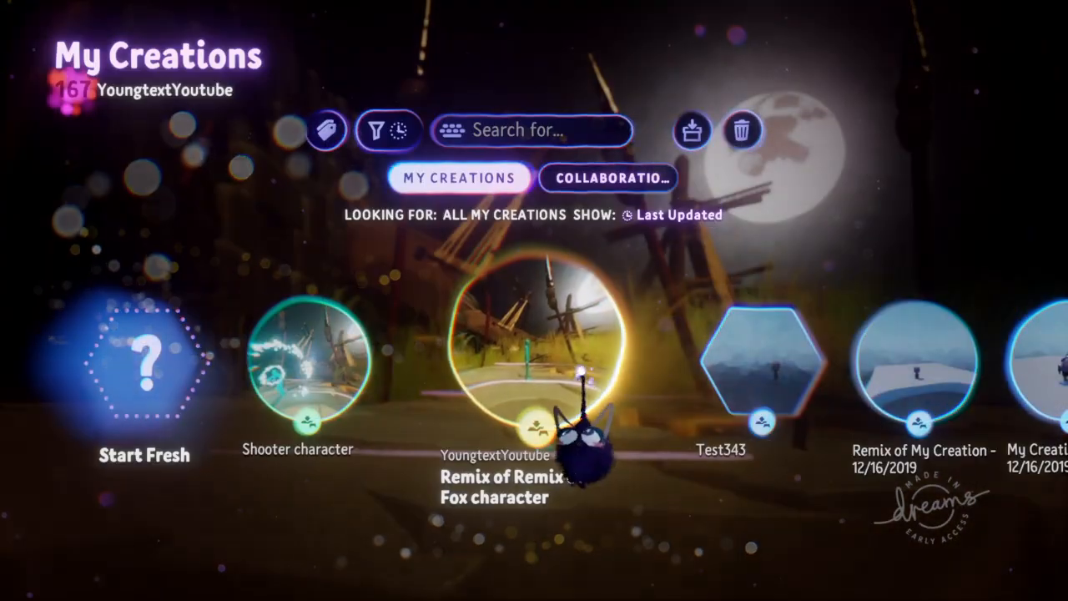
# - Scroll rightward through the My Creations carousel to see more saved creations
pyautogui.hscroll(3)
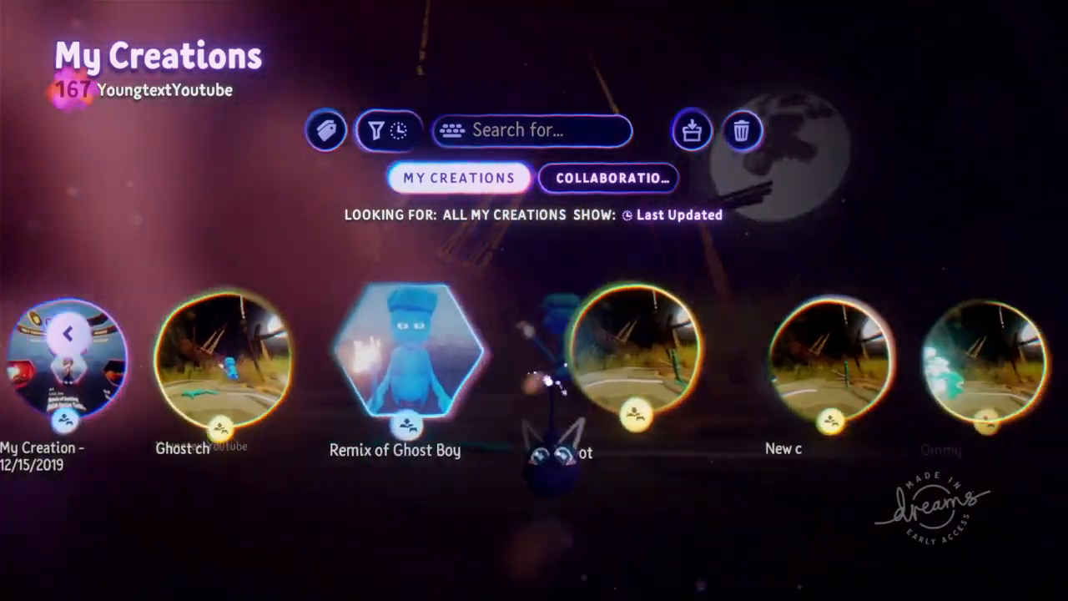
pyautogui.hscroll(3)
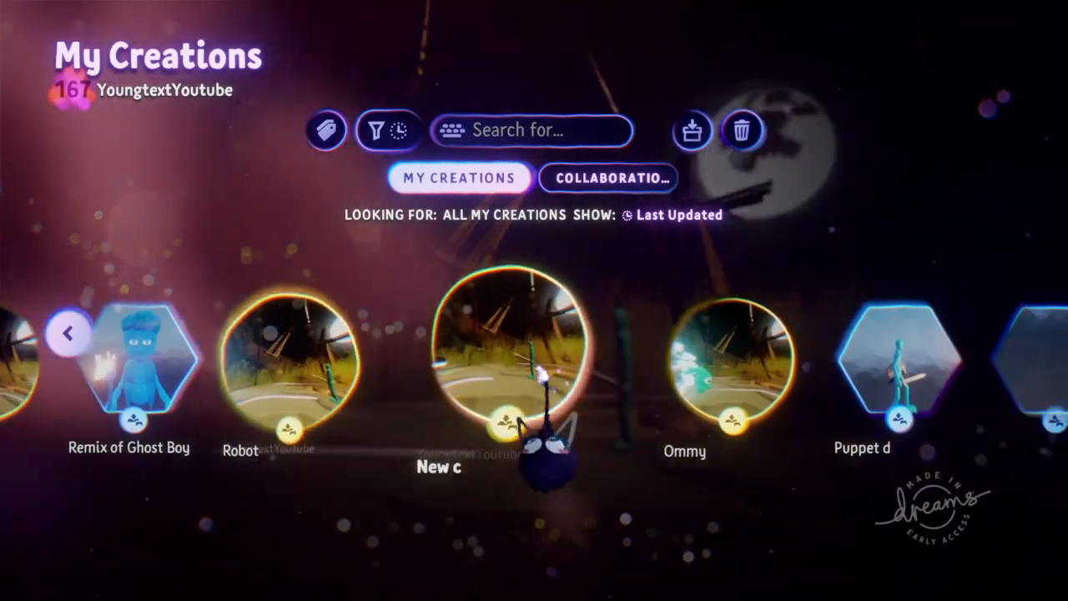
pyautogui.hscroll(3)
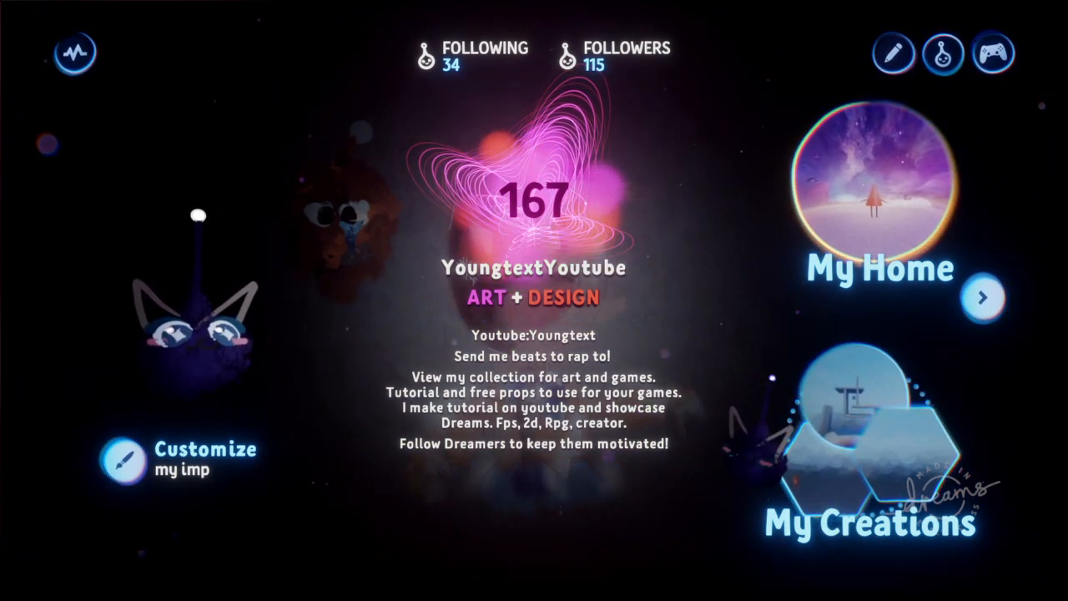
# - Reopen My Creations and scroll along to older creations such as Coliseum Sanctuary and Gun
pyautogui.click(868, 523)
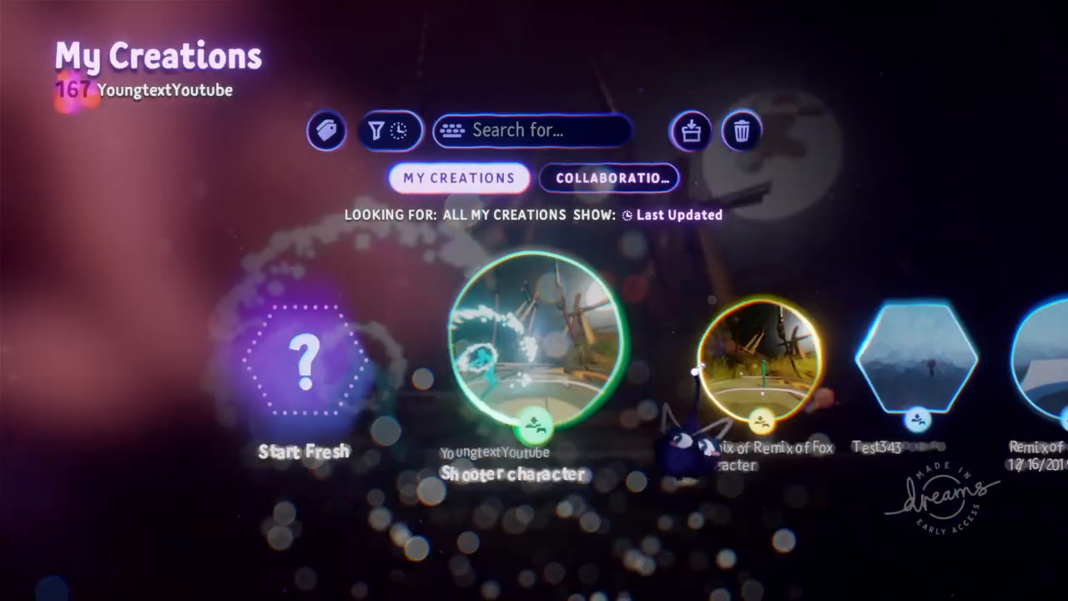
pyautogui.hscroll(3)
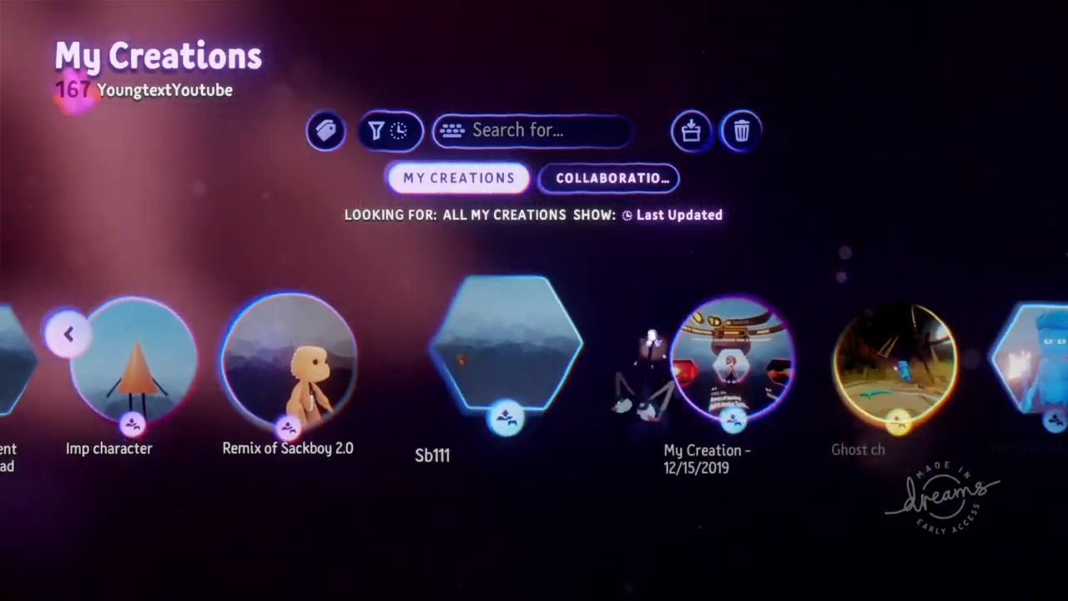
pyautogui.hscroll(3)
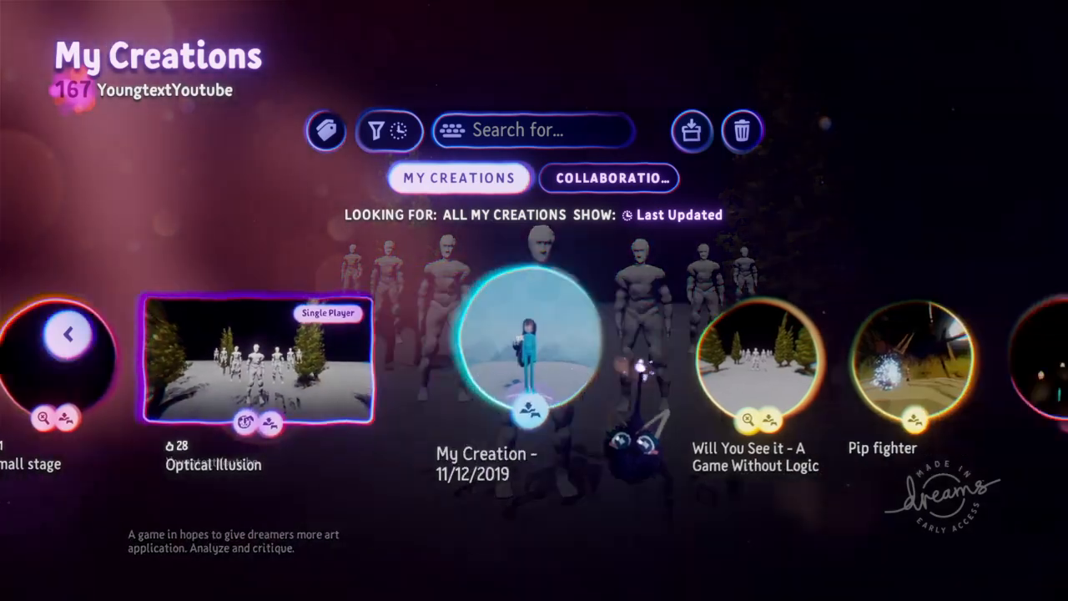
pyautogui.hscroll(-3)
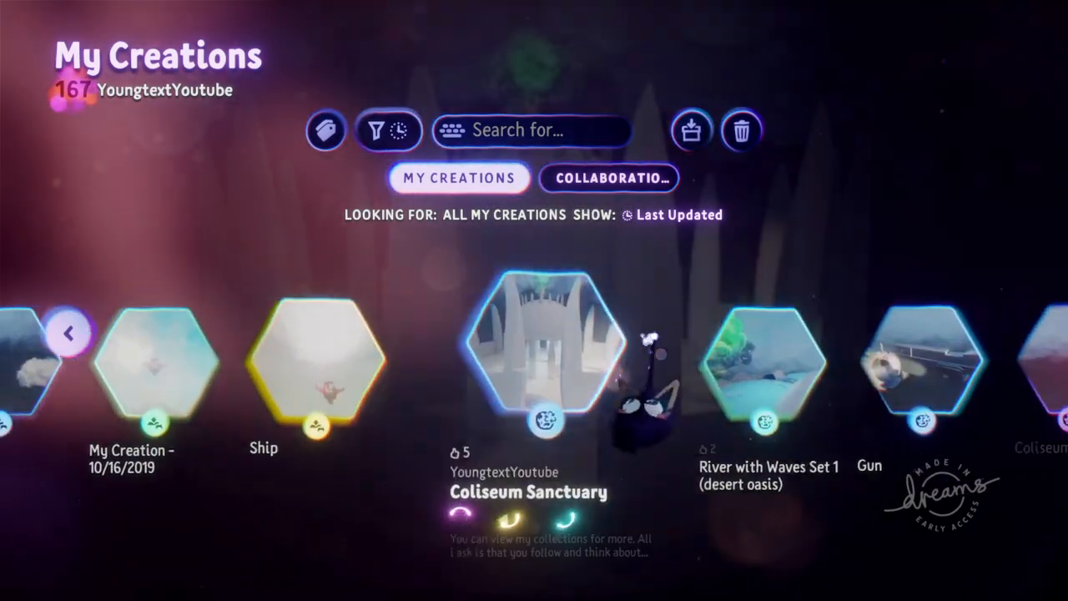
pyautogui.hscroll(3)
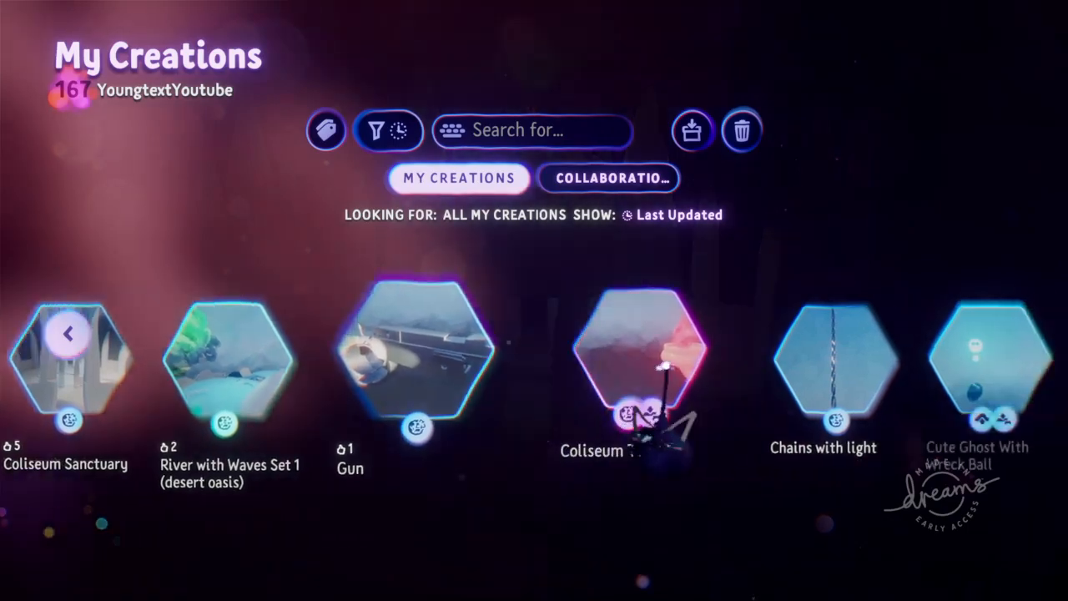